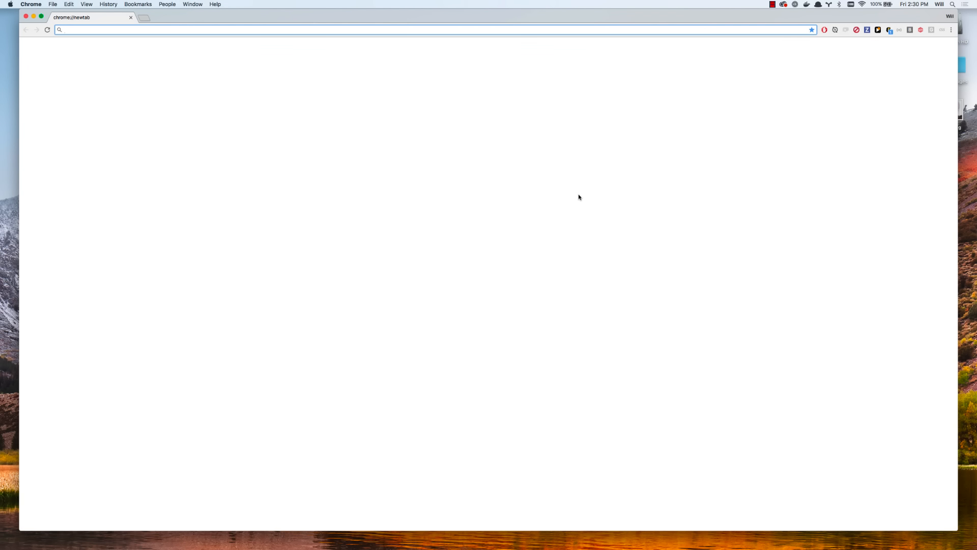
Search Google for 'visual studio code' and open code.visualstudio.com.
{"action": "left_click", "coordinate": [124, 30]}
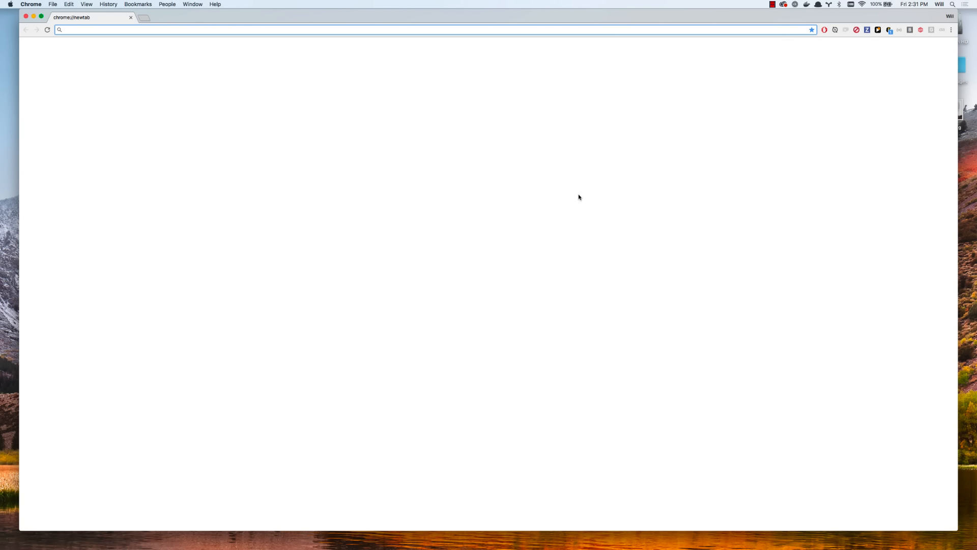
{"action": "mouse_move", "coordinate": [570, 161]}
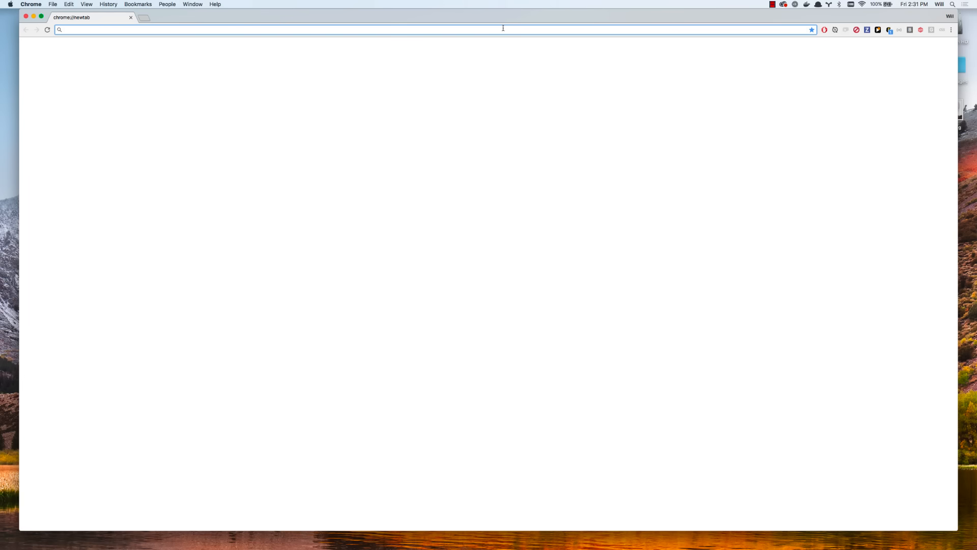
{"action": "type", "text": "visual studio code"}
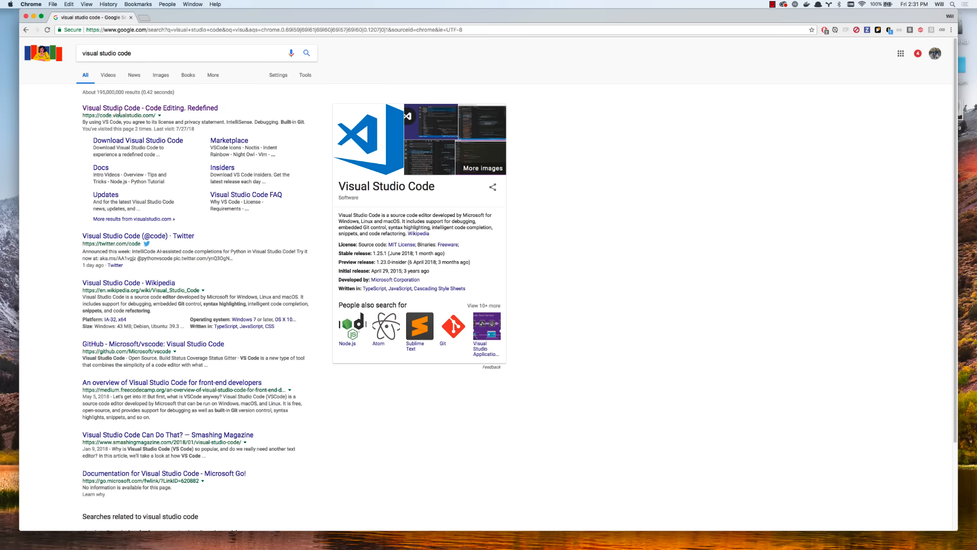
{"action": "left_click", "coordinate": [150, 107]}
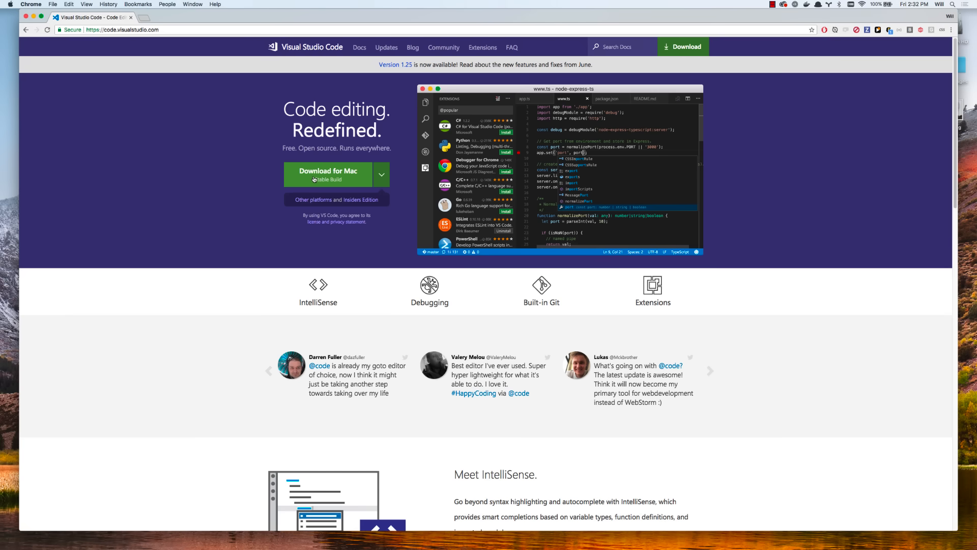
{"action": "mouse_move", "coordinate": [288, 180]}
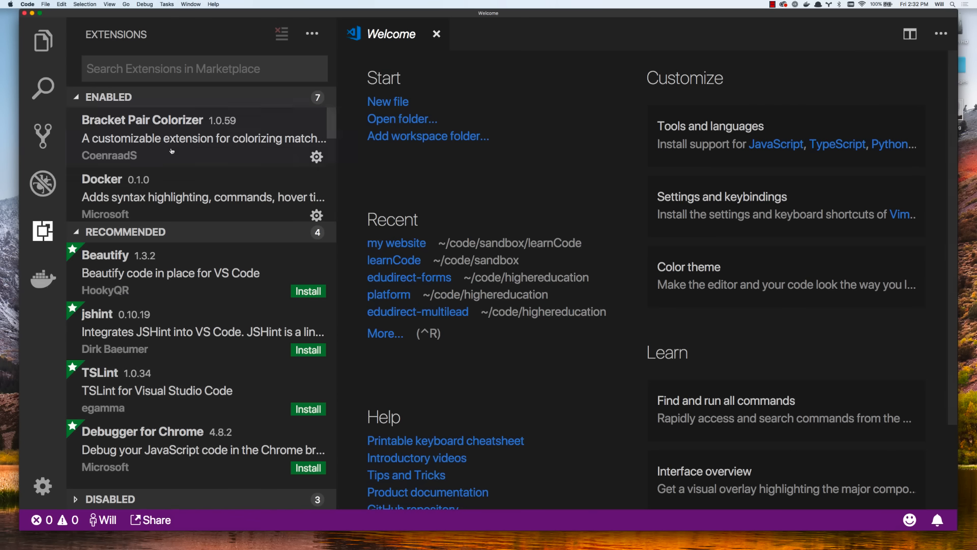
Find 'live server' in the Extensions marketplace and install Live Server by Ritwick Dey.
{"action": "left_click", "coordinate": [42, 40]}
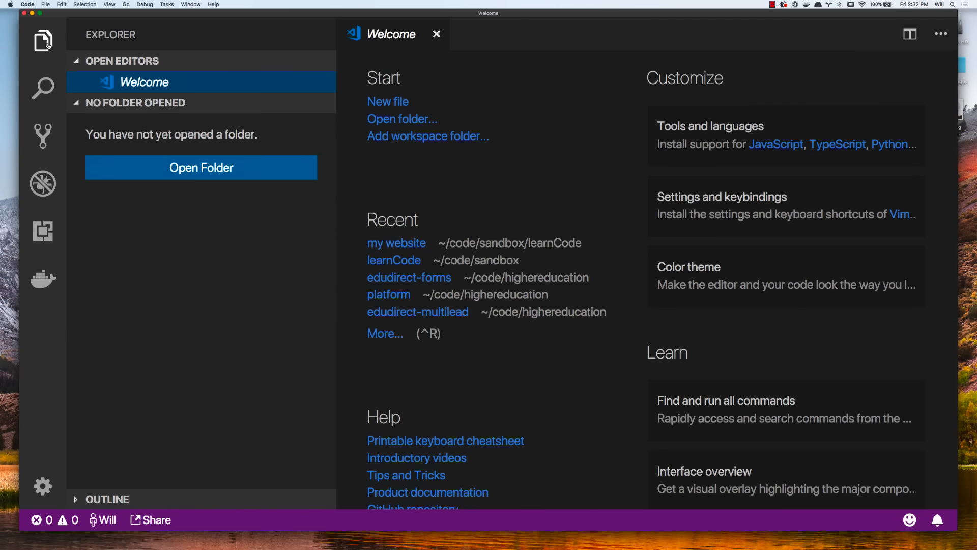
{"action": "left_click", "coordinate": [43, 39]}
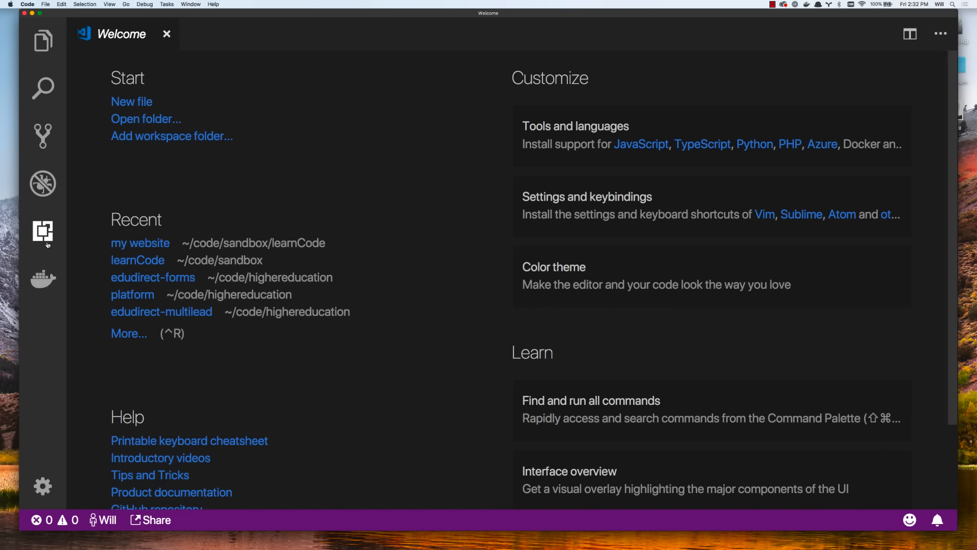
{"action": "left_click", "coordinate": [43, 232]}
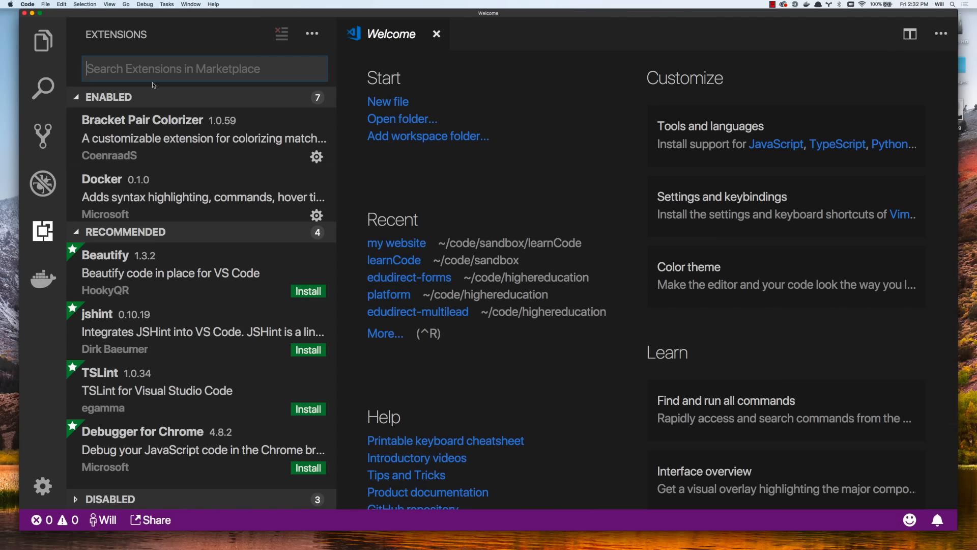
{"action": "type", "text": "live server"}
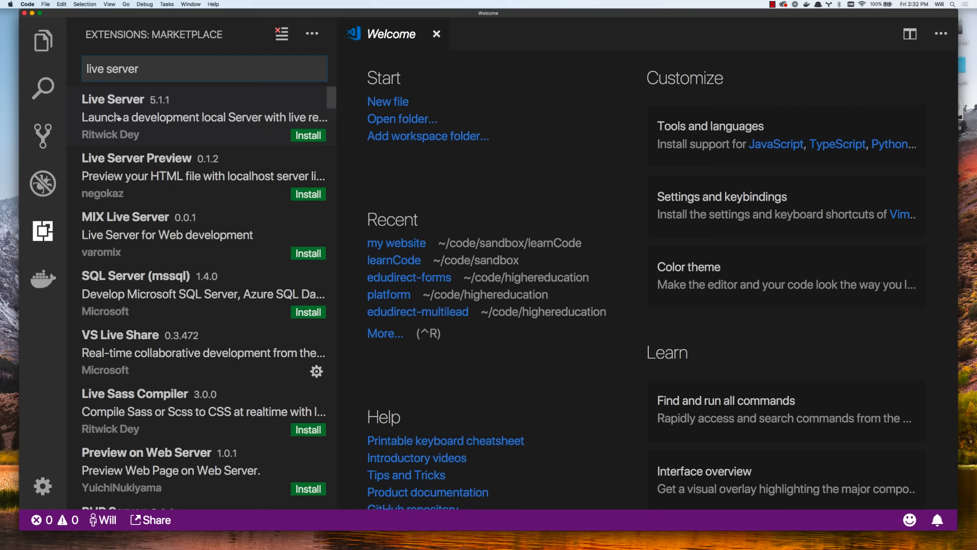
{"action": "mouse_move", "coordinate": [314, 128]}
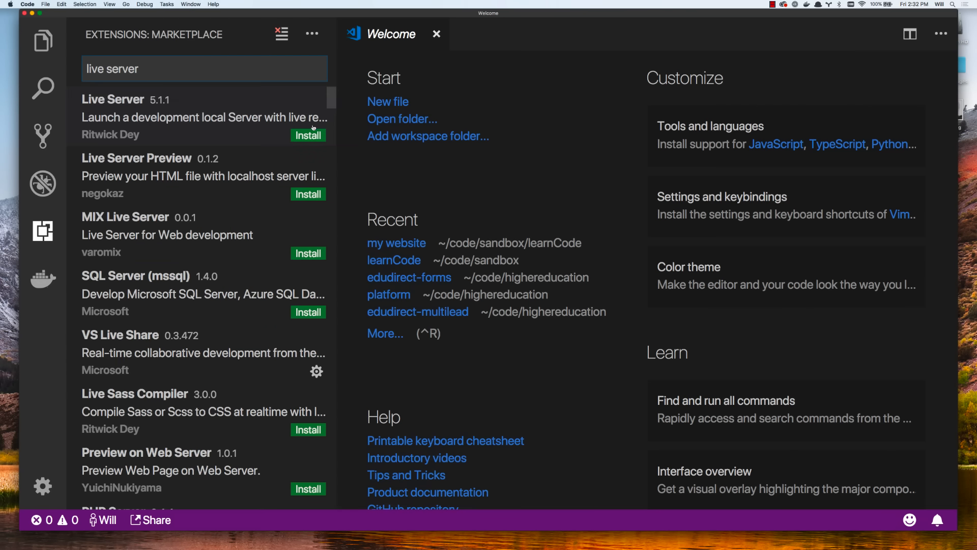
{"action": "left_click", "coordinate": [113, 99]}
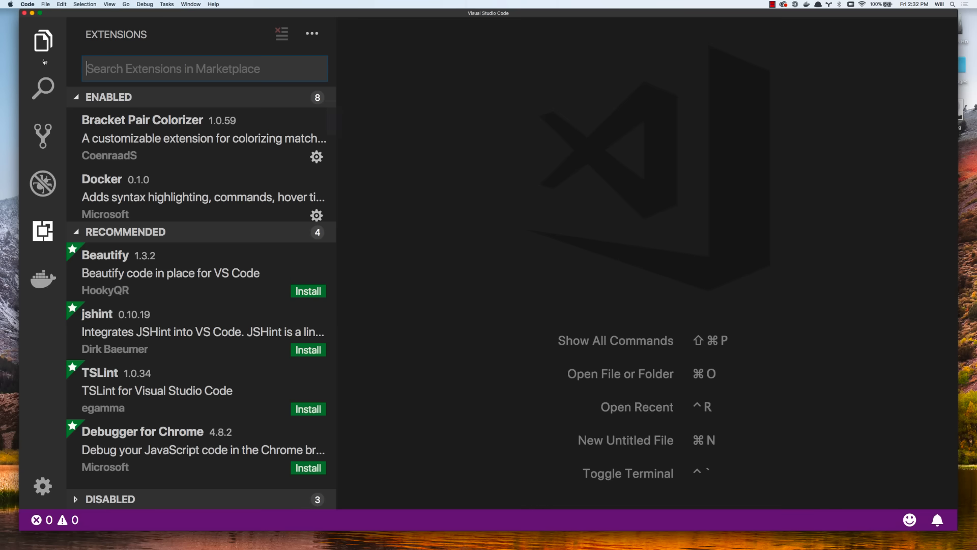
{"action": "mouse_move", "coordinate": [42, 40]}
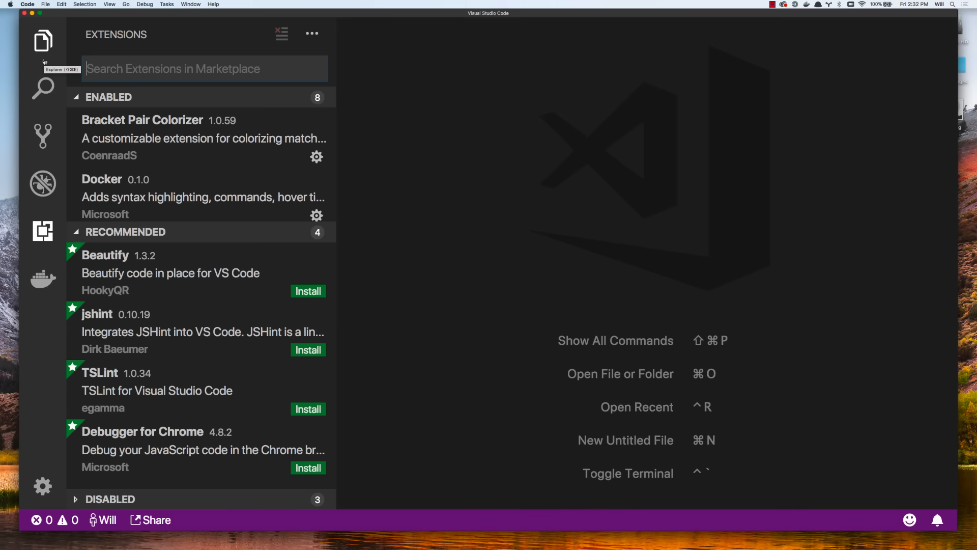
Switch to the Explorer view, which shows no folder opened yet.
{"action": "left_click", "coordinate": [42, 41]}
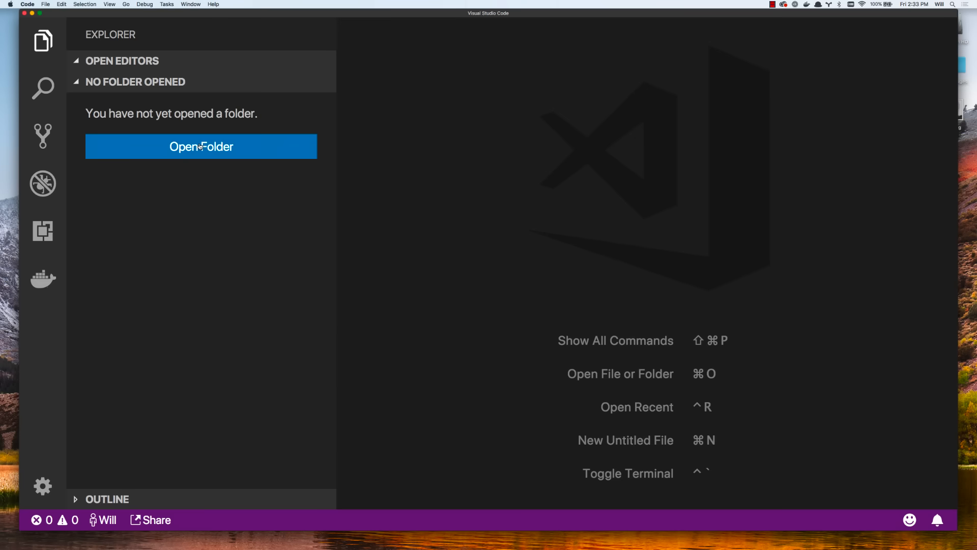
Open the 'my website' folder from learnCode as the workspace.
{"action": "left_click", "coordinate": [200, 146]}
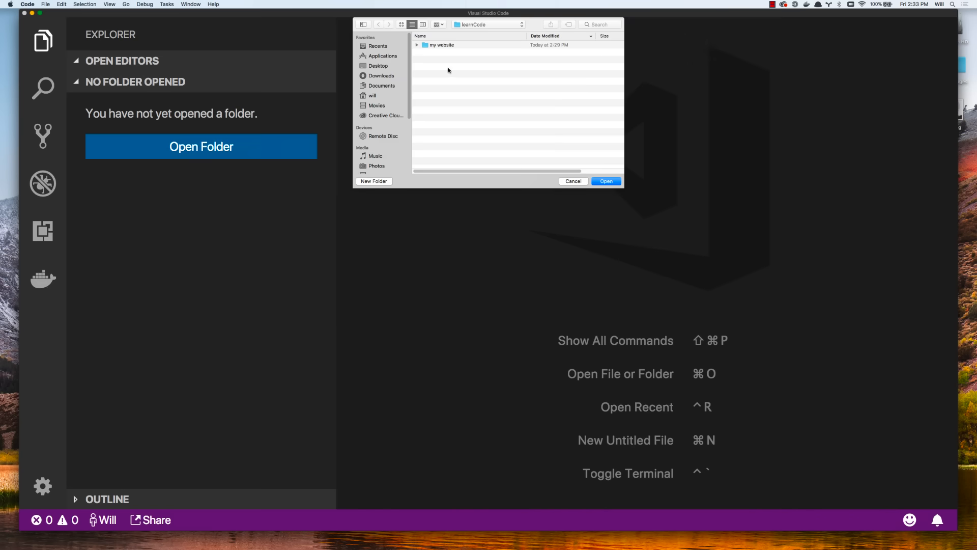
{"action": "mouse_move", "coordinate": [387, 182]}
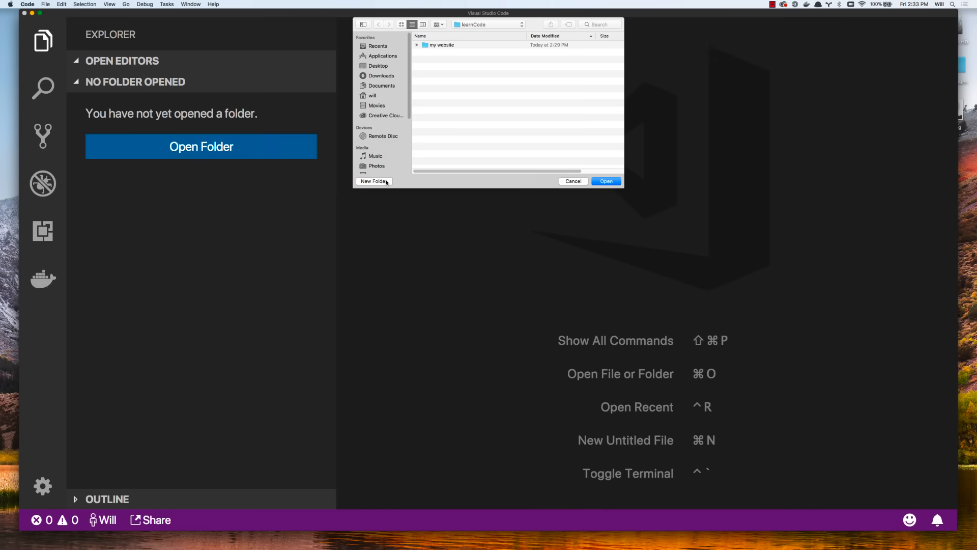
{"action": "mouse_move", "coordinate": [496, 116]}
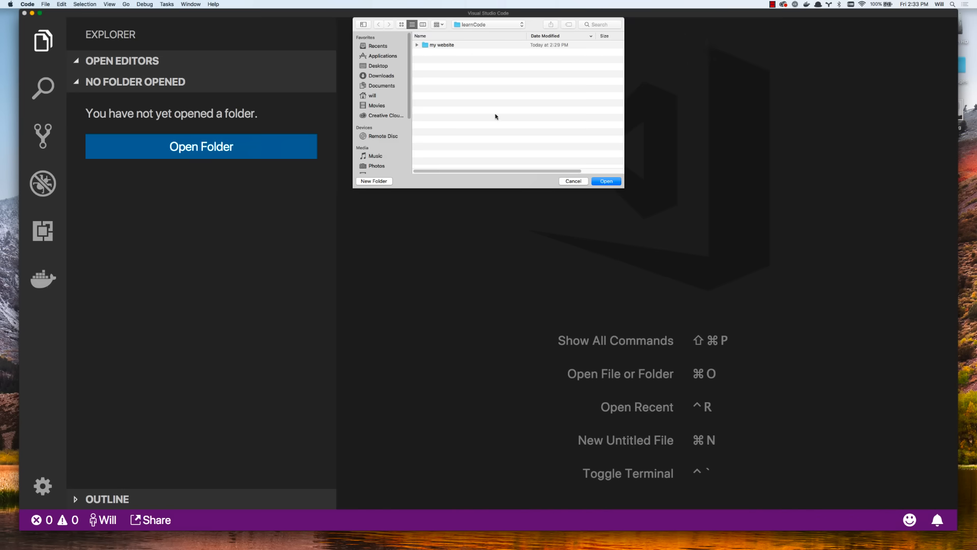
{"action": "mouse_move", "coordinate": [477, 28]}
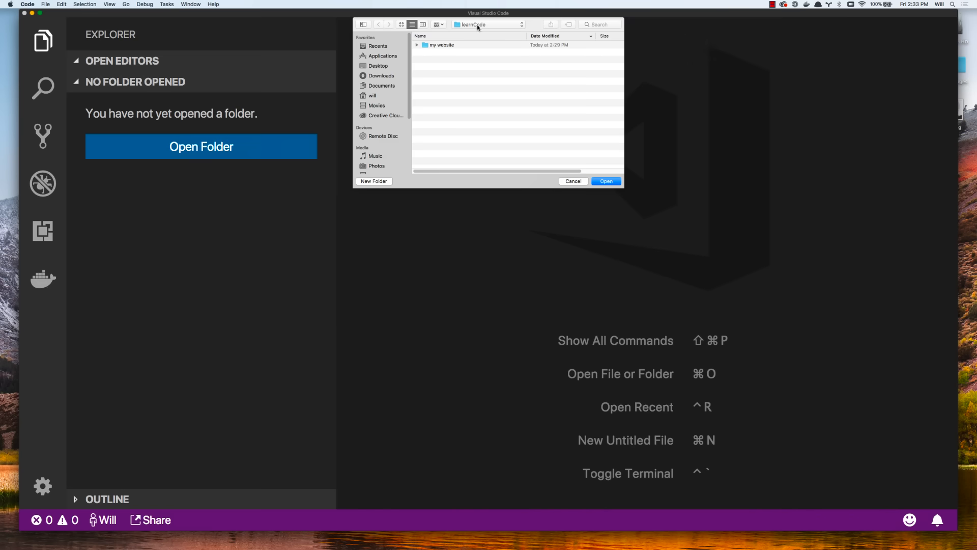
{"action": "double_click", "coordinate": [441, 45]}
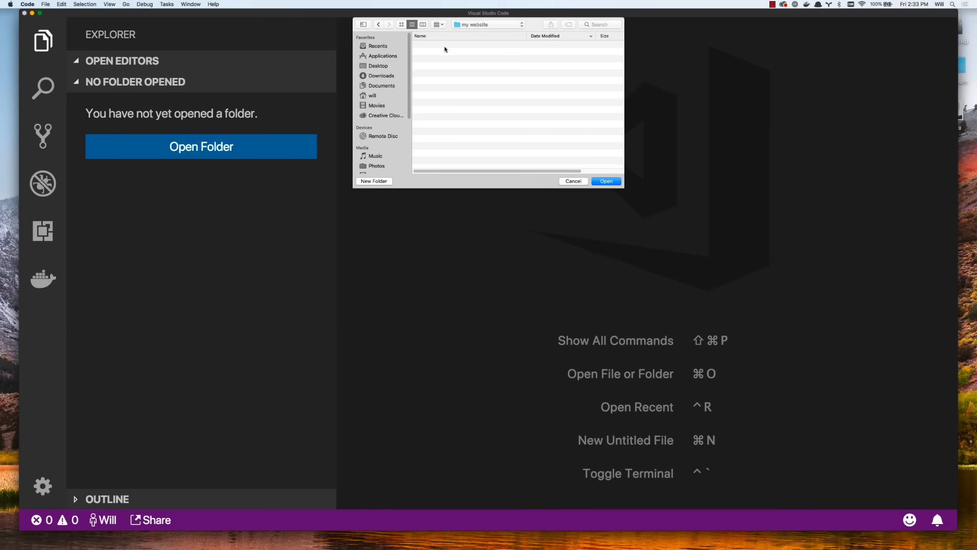
{"action": "left_click", "coordinate": [572, 181]}
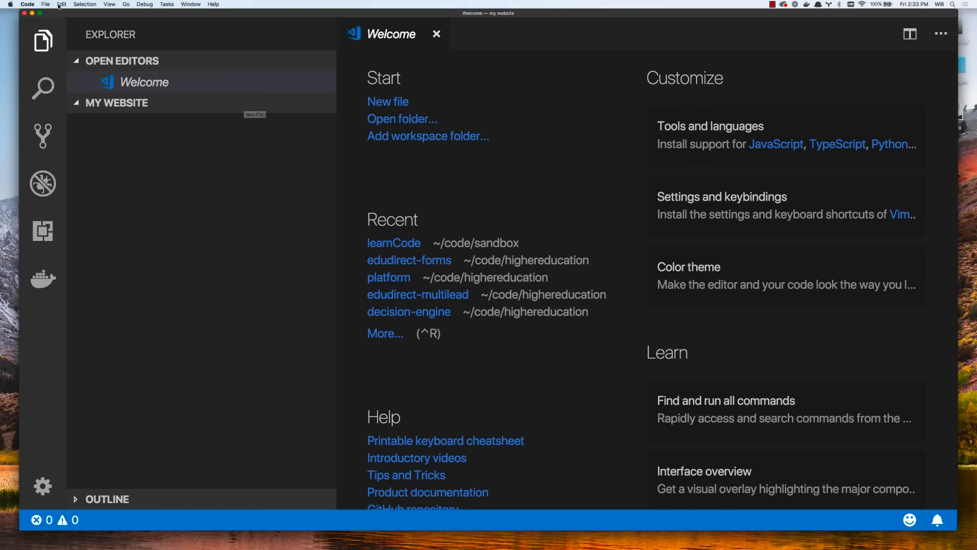
{"action": "left_click", "coordinate": [45, 4]}
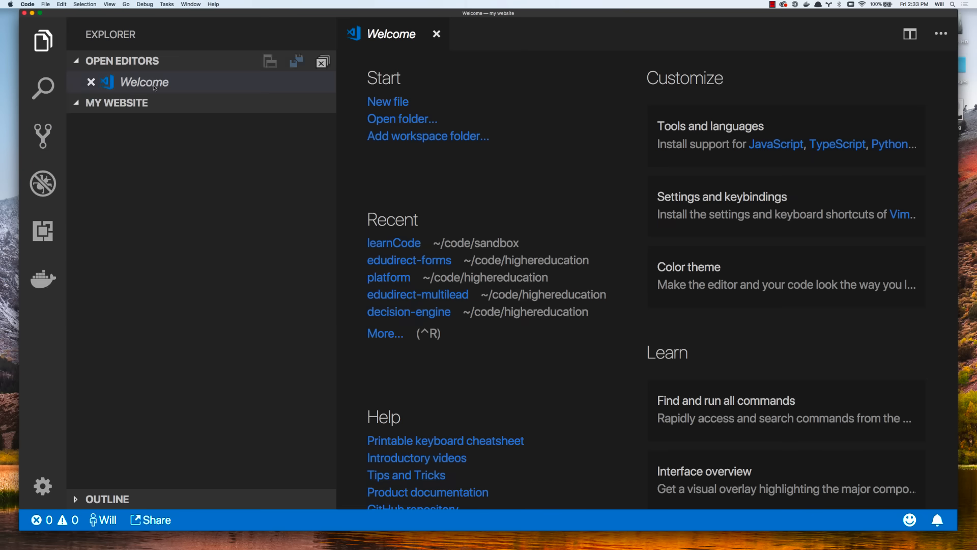
Create a new file named index.html in the my website folder.
{"action": "left_click", "coordinate": [243, 104]}
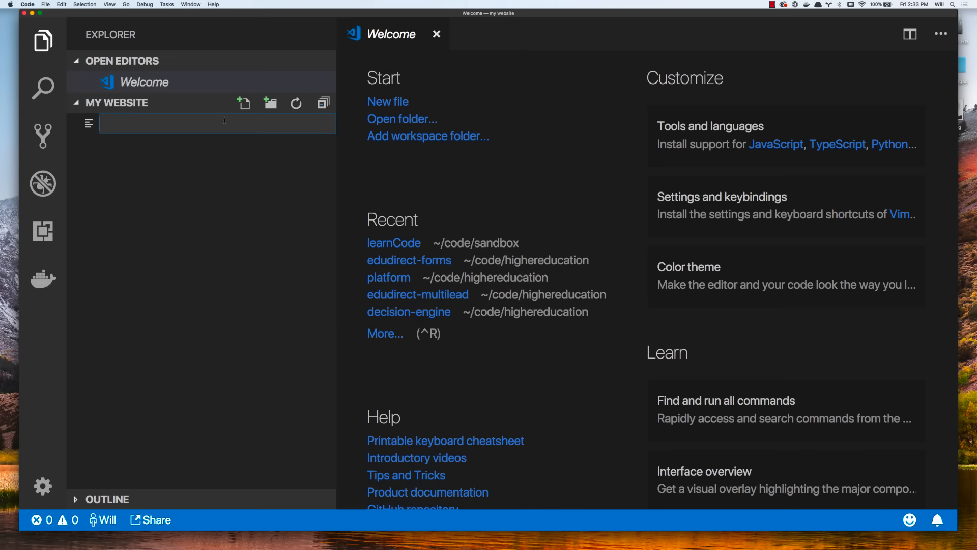
{"action": "type", "text": "index.html"}
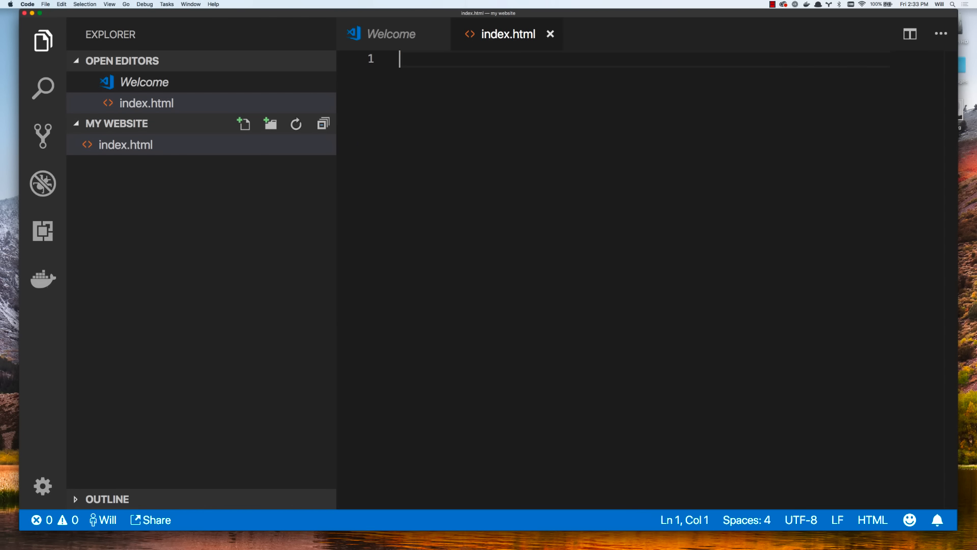
{"action": "mouse_move", "coordinate": [540, 61]}
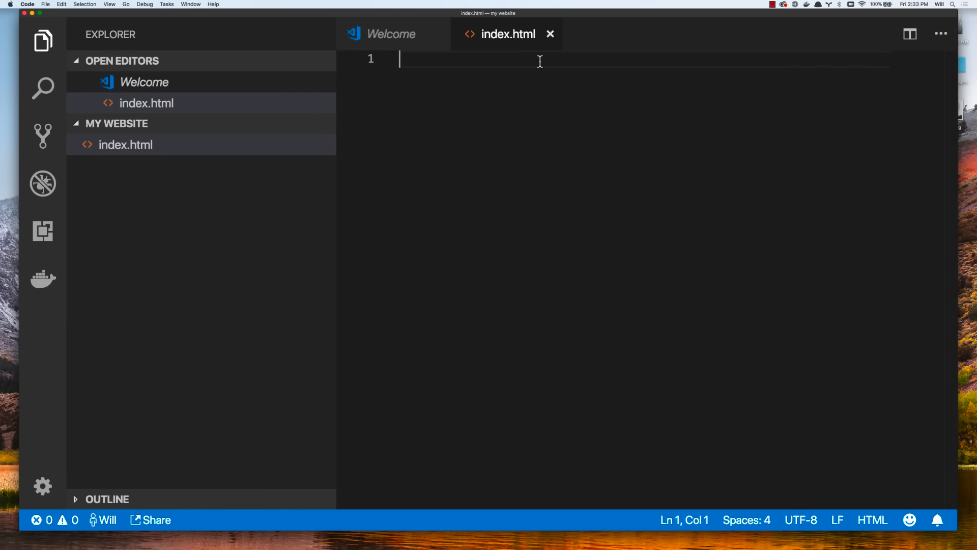
Expand the '!' Emmet boilerplate, write 'Hi' in the body, and save index.html.
{"action": "type", "text": "!"}
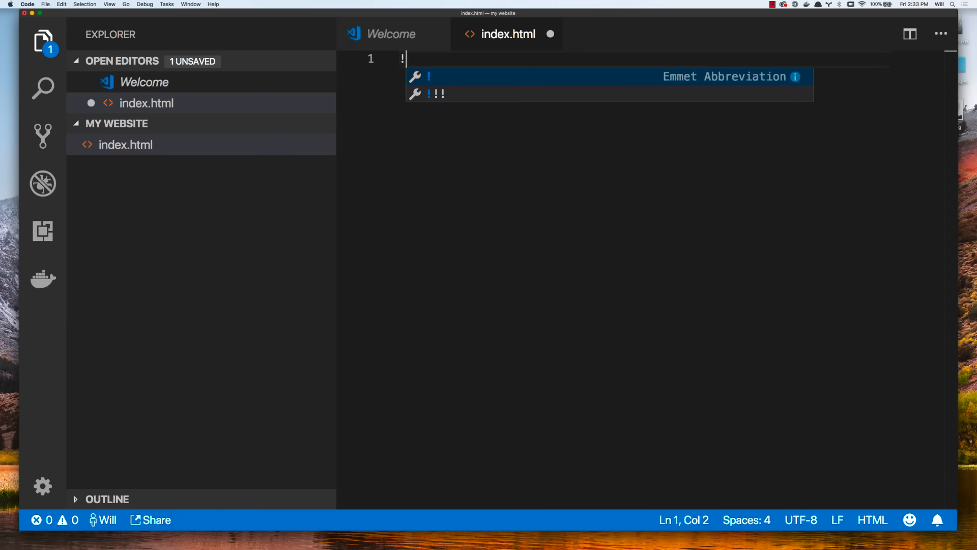
{"action": "key", "text": "Tab"}
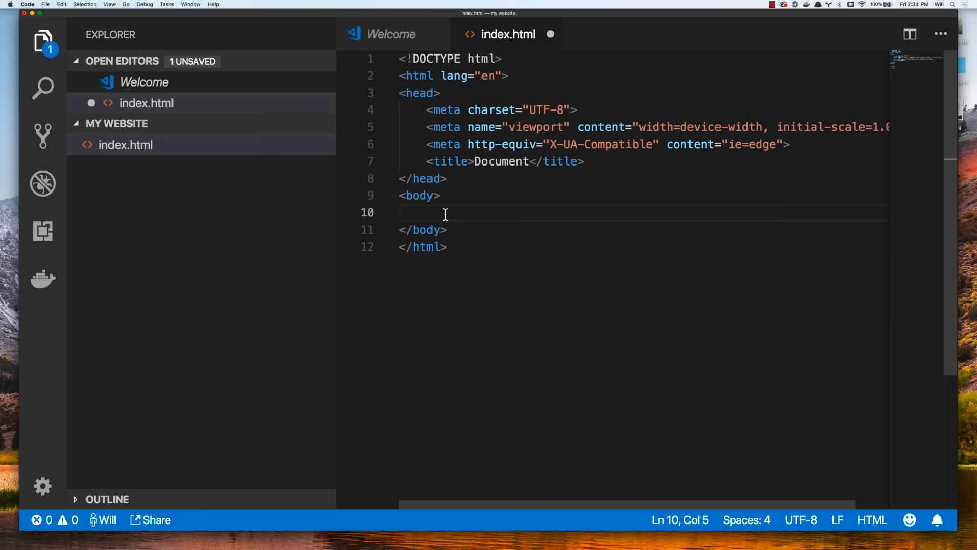
{"action": "mouse_move", "coordinate": [424, 239]}
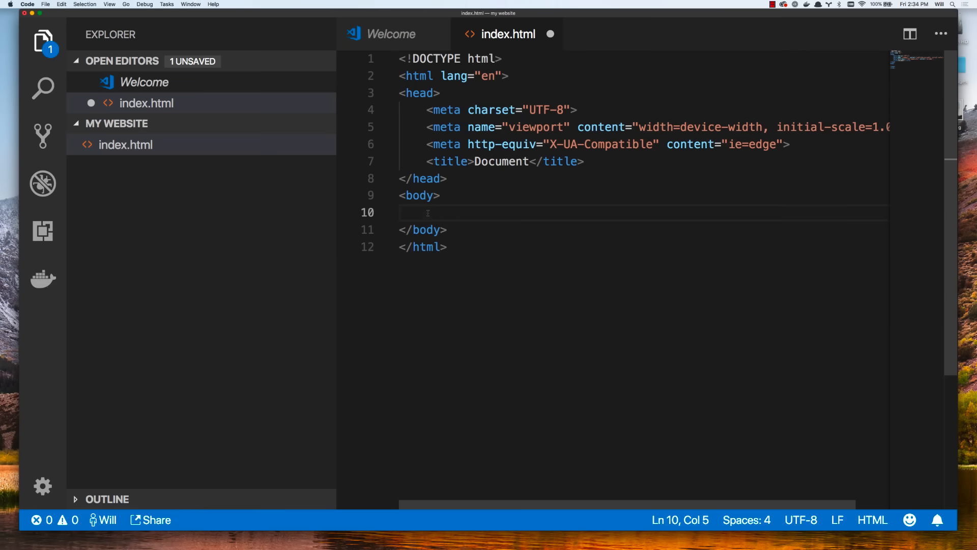
{"action": "type", "text": "Hi"}
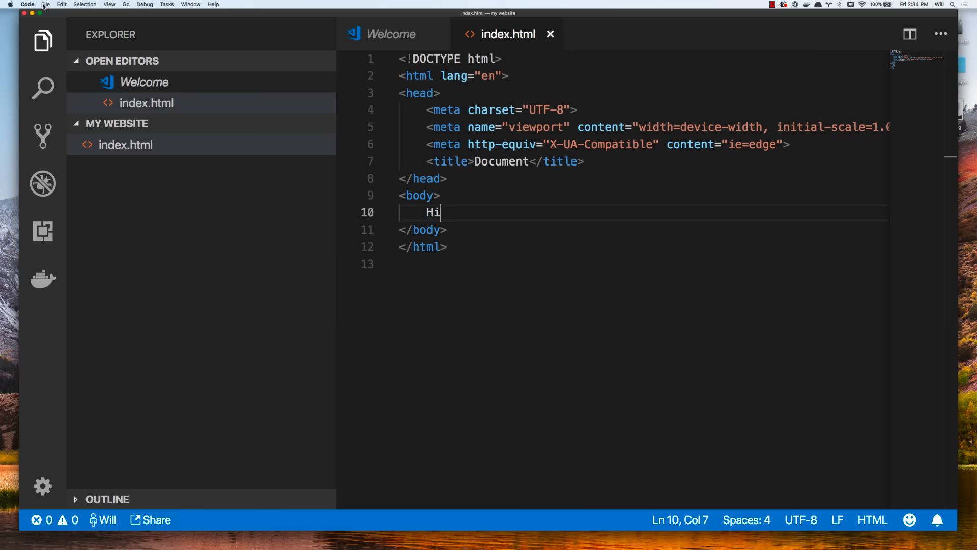
{"action": "left_click", "coordinate": [45, 4]}
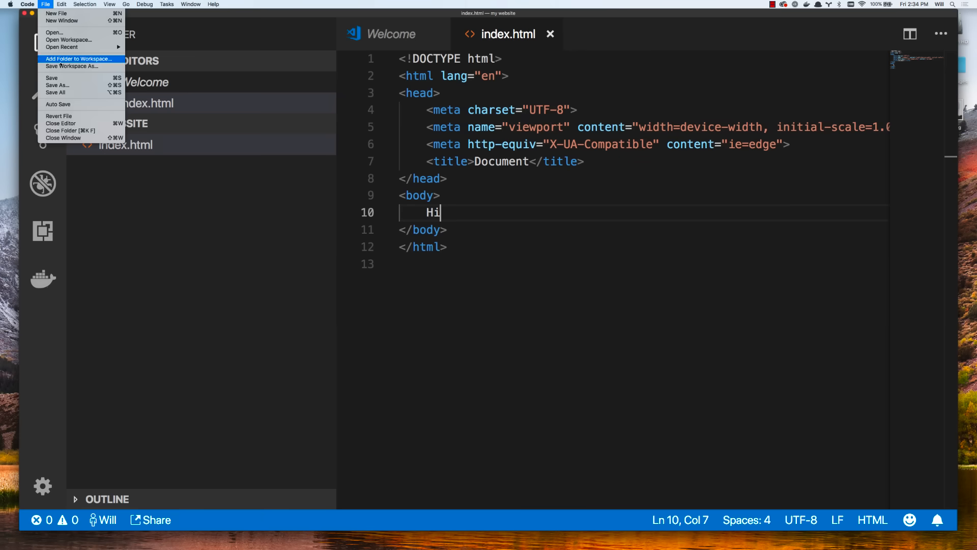
{"action": "left_click", "coordinate": [437, 88]}
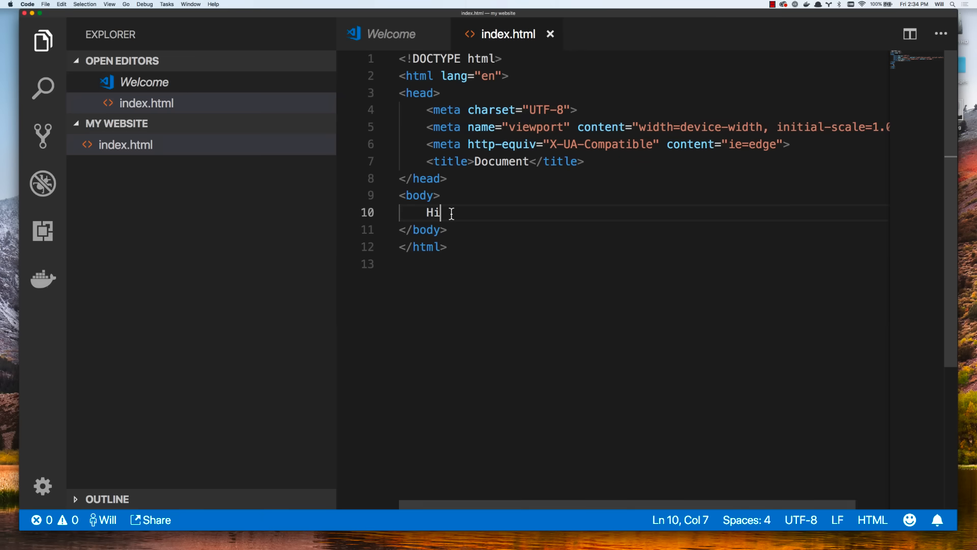
Serve index.html with Live Server, opening it in Chrome at 127.0.0.1:5500.
{"action": "right_click", "coordinate": [450, 213]}
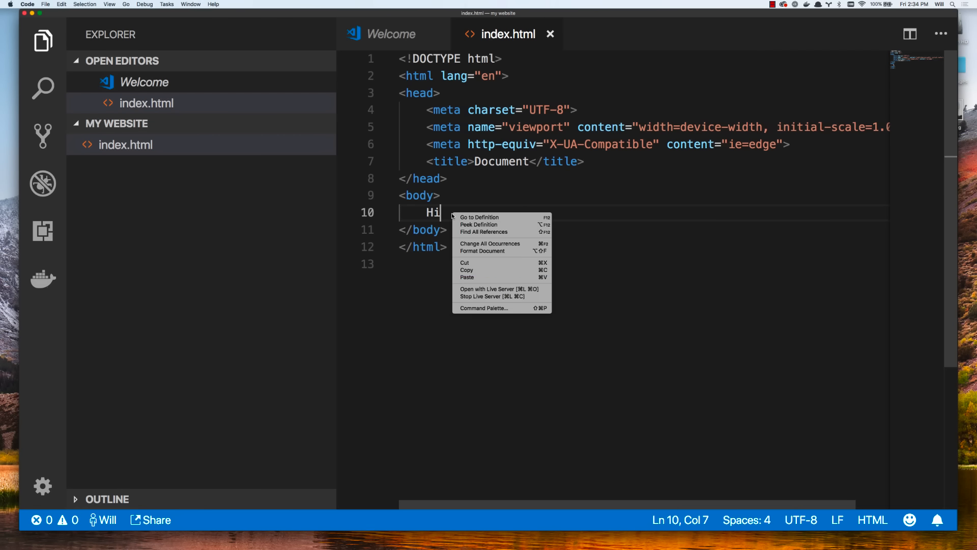
{"action": "mouse_move", "coordinate": [498, 288]}
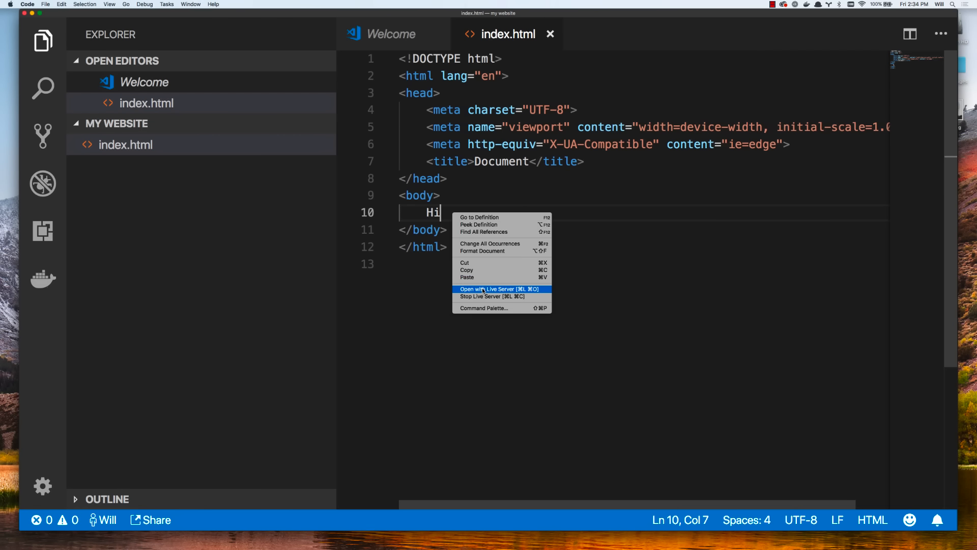
{"action": "left_click", "coordinate": [499, 288]}
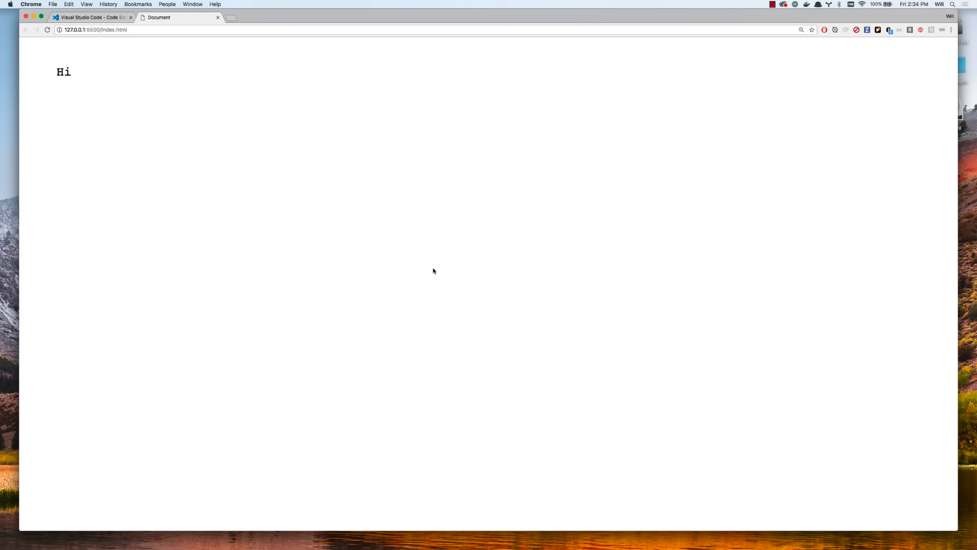
{"action": "mouse_move", "coordinate": [72, 46]}
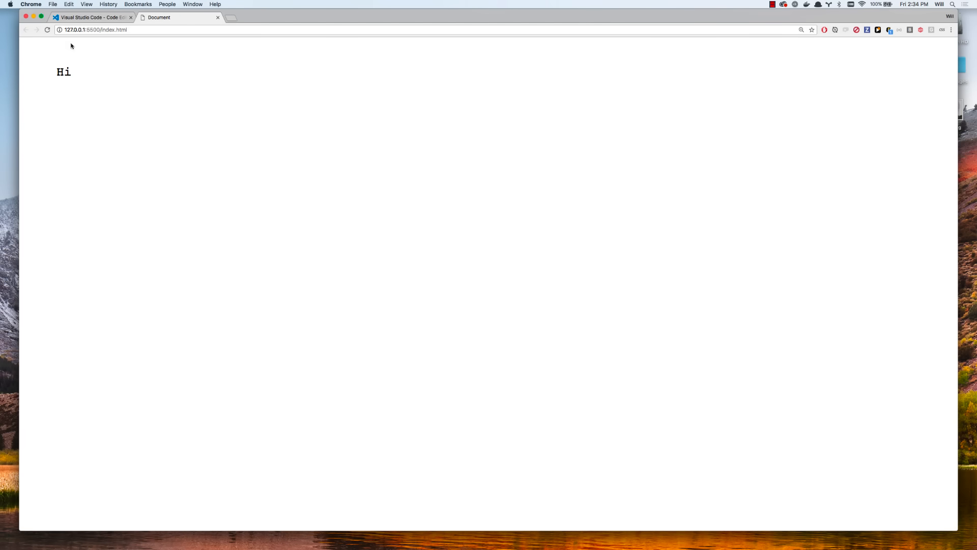
{"action": "left_click", "coordinate": [94, 30]}
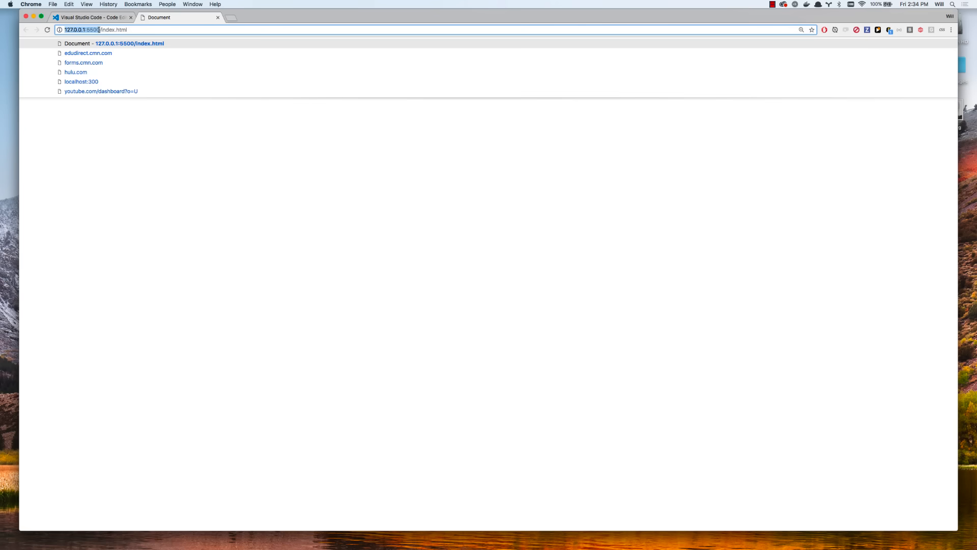
{"action": "mouse_move", "coordinate": [184, 129]}
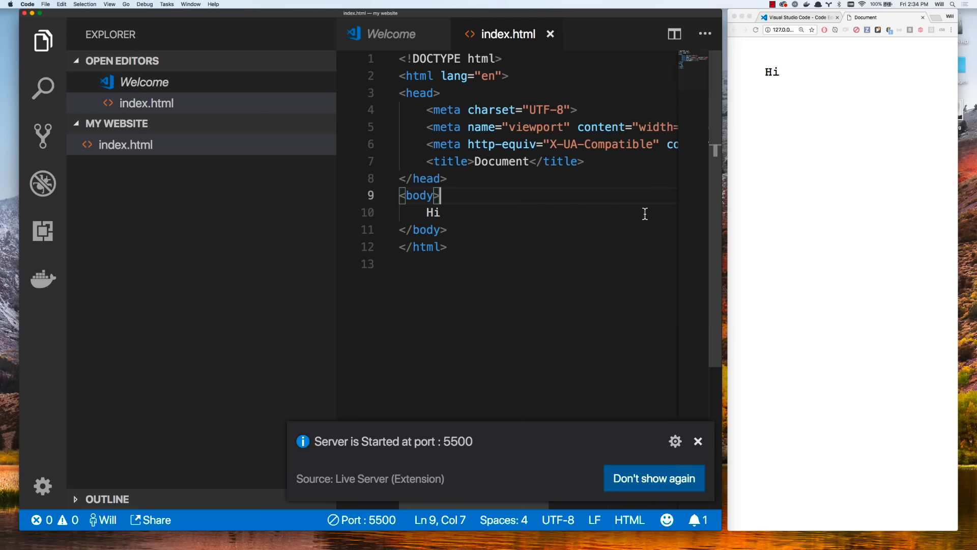
Edit the body to 'Hi!' then 'Hello World', saving so the live preview updates.
{"action": "type", "text": "!"}
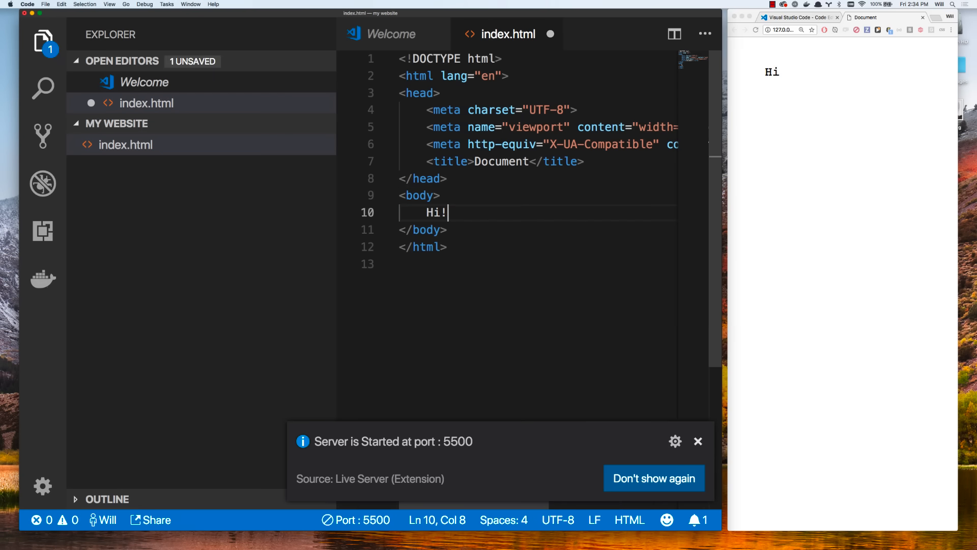
{"action": "key", "text": "cmd+s"}
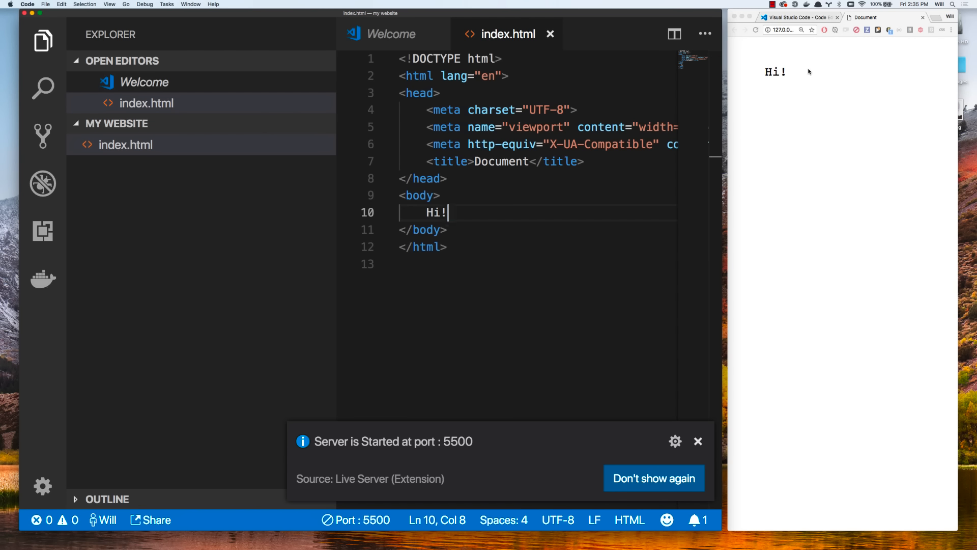
{"action": "mouse_move", "coordinate": [806, 74]}
{"action": "type", "text": "Hello Wo"}
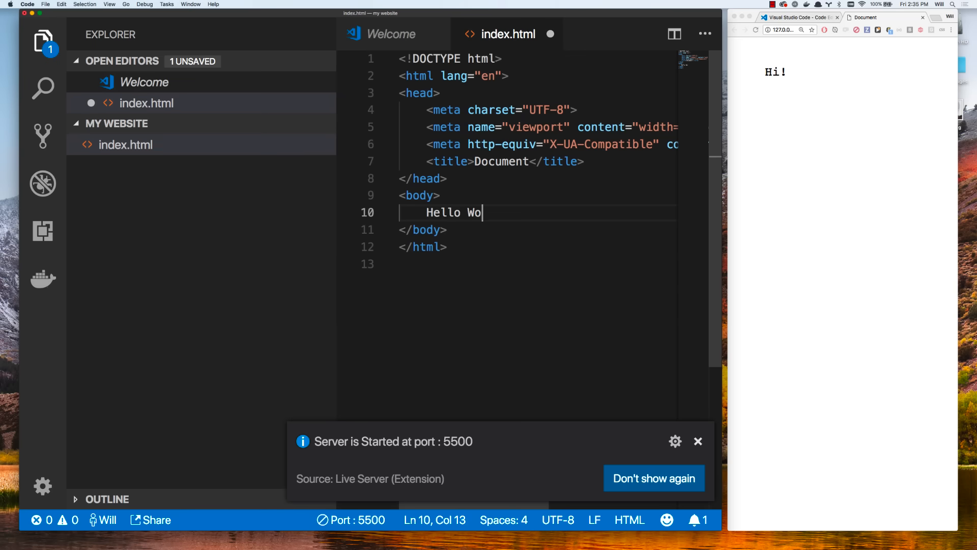
{"action": "type", "text": "rld"}
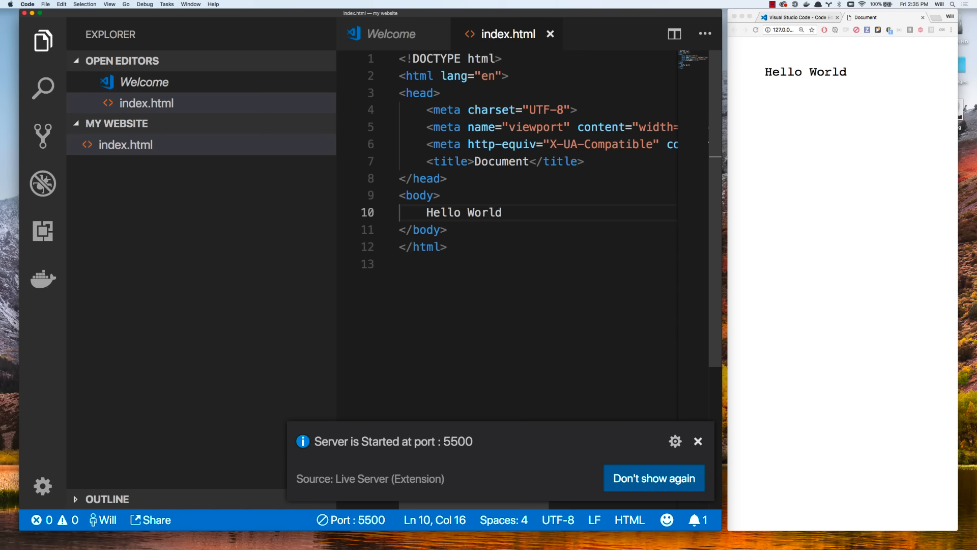
{"action": "left_click", "coordinate": [446, 246]}
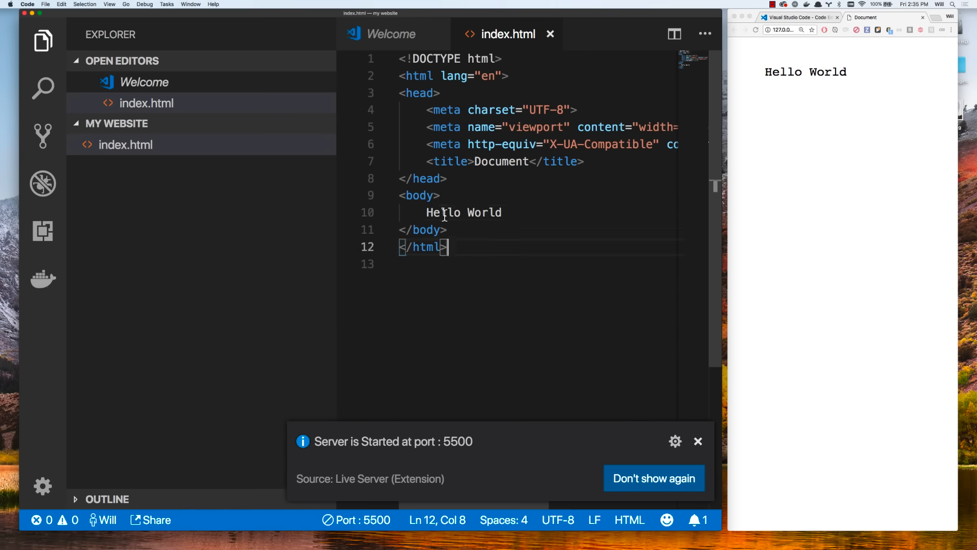